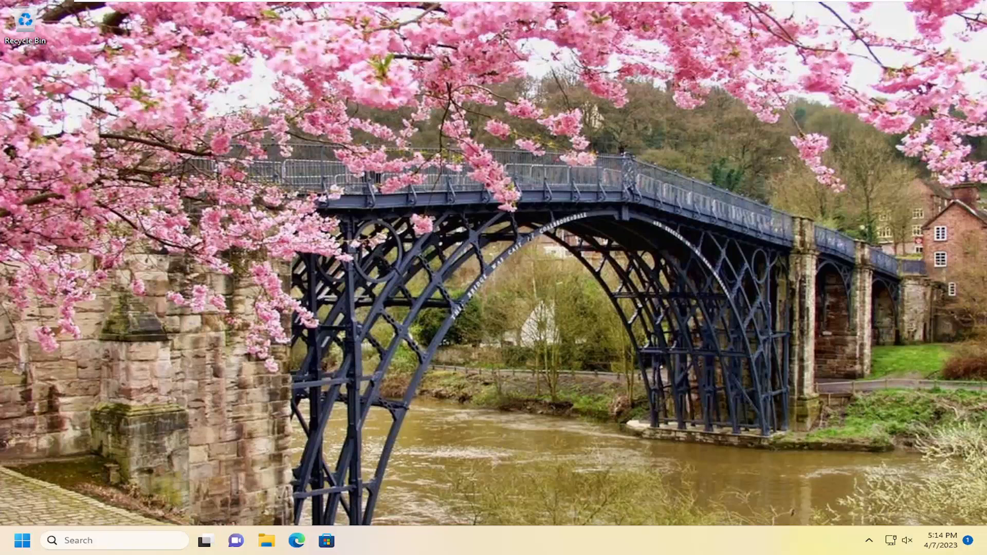
pyautogui.moveTo(101, 540)
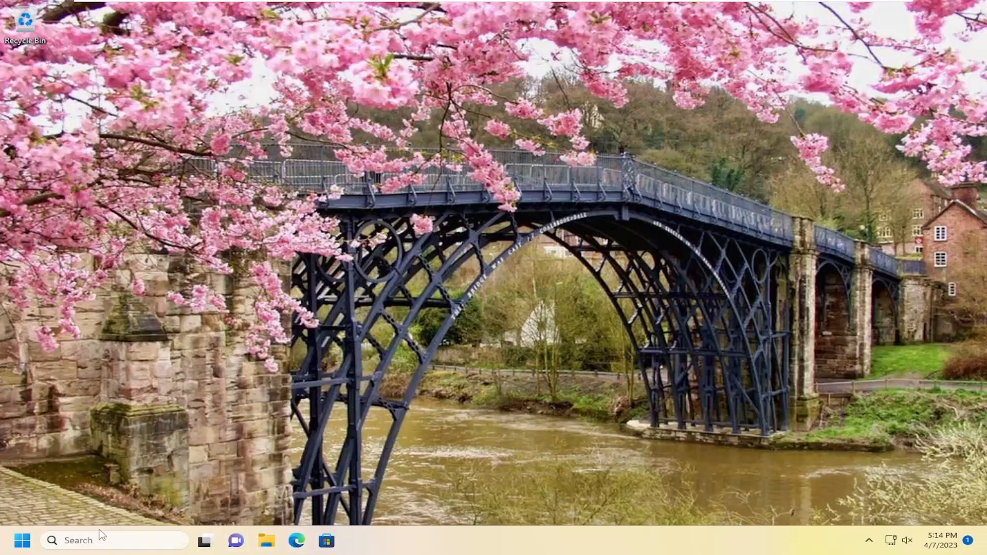
# Step: Search for PowerShell and launch it as administrator, approving the UAC prompt
pyautogui.write('powershell')
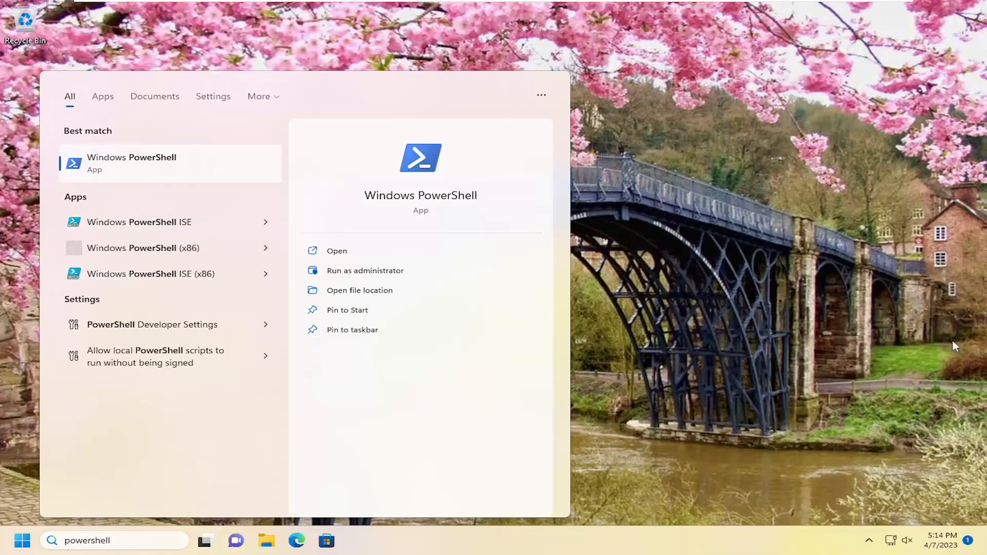
pyautogui.click(364, 270)
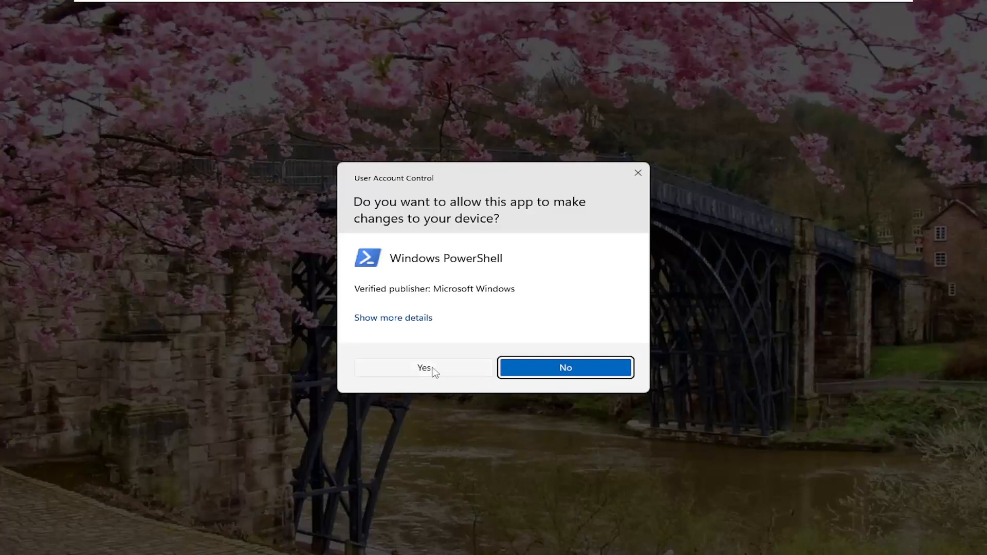
pyautogui.click(423, 368)
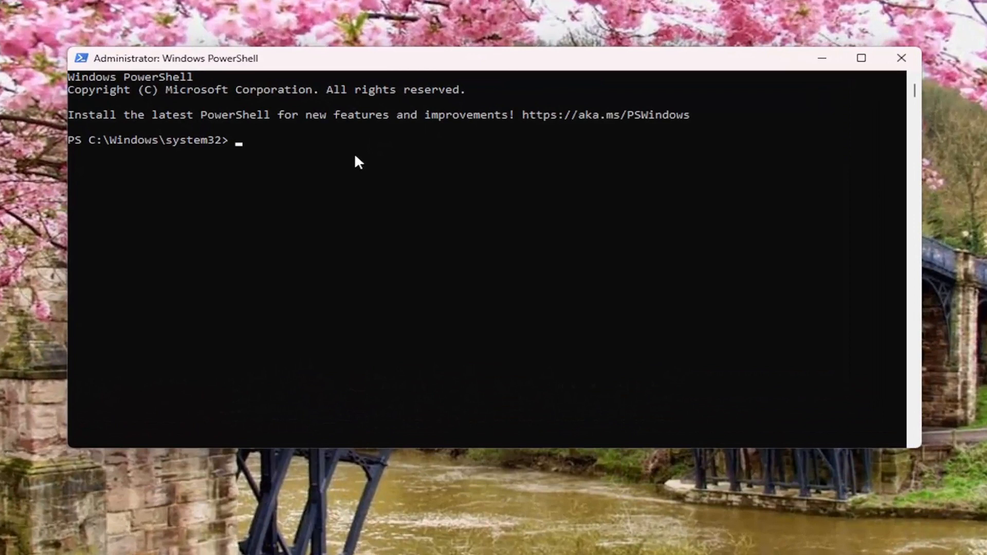
# Step: Enter the command 'unregmp2.exe /updatewmpversion' at the administrator PowerShell prompt
pyautogui.write('unre')
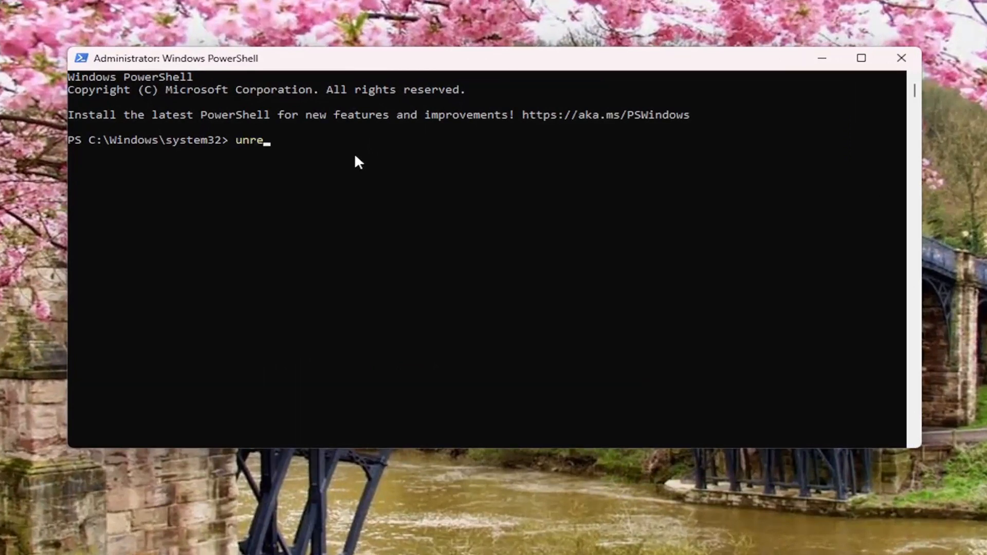
pyautogui.write('gmp')
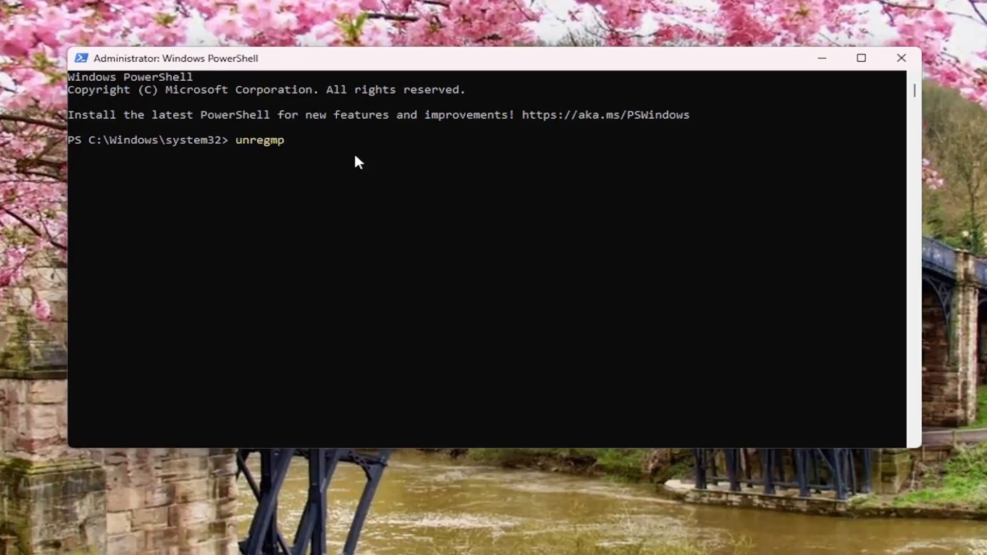
pyautogui.write('2.exe /u')
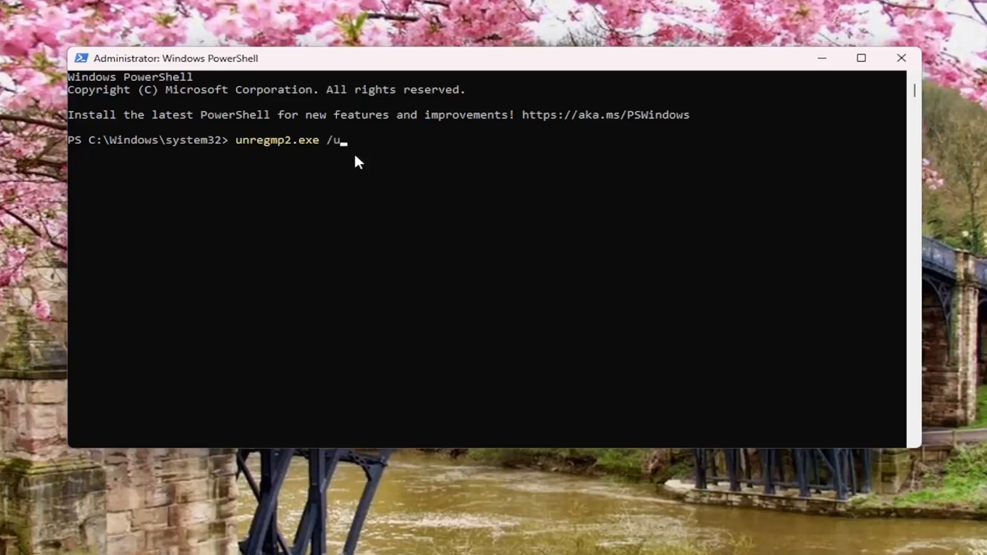
pyautogui.write('pdatewm')
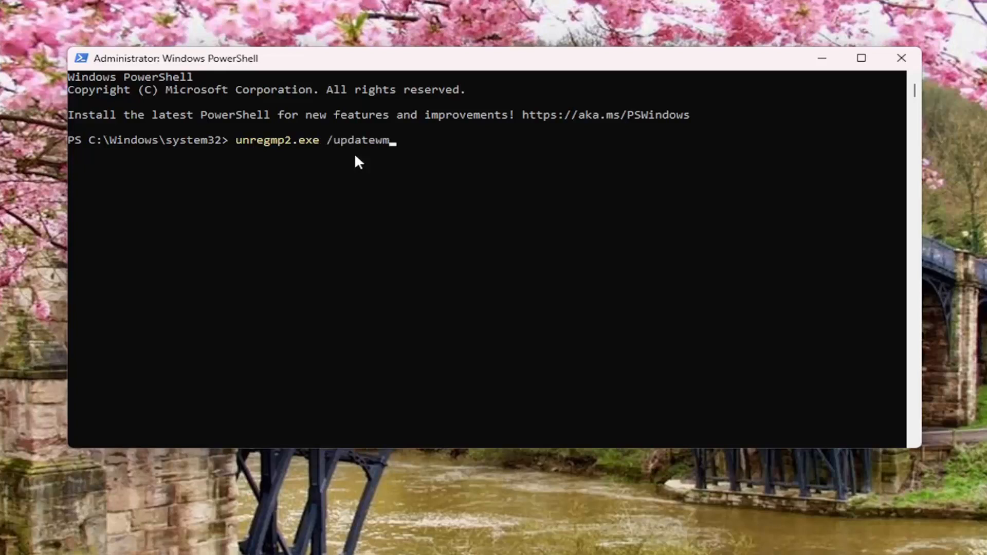
pyautogui.write('pversion')
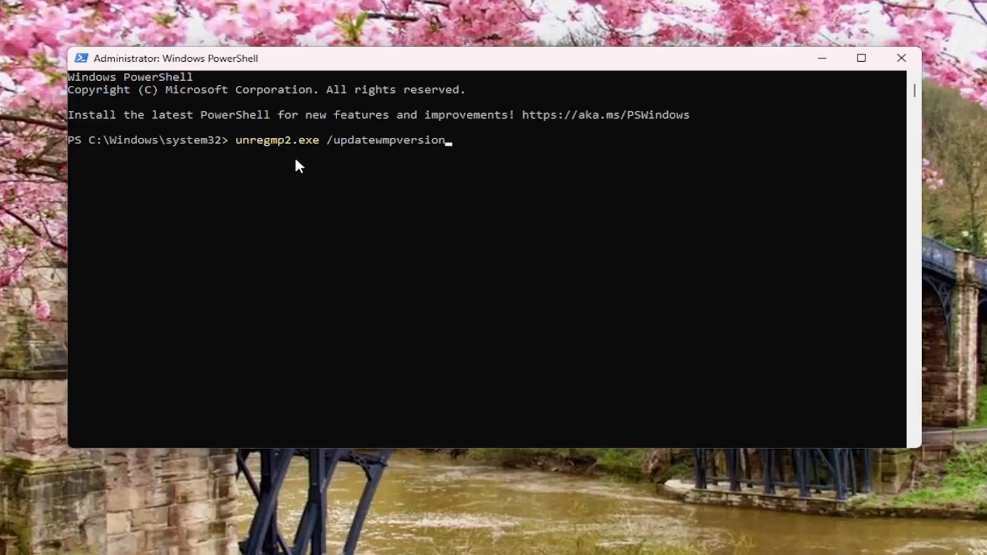
pyautogui.moveTo(316, 157)
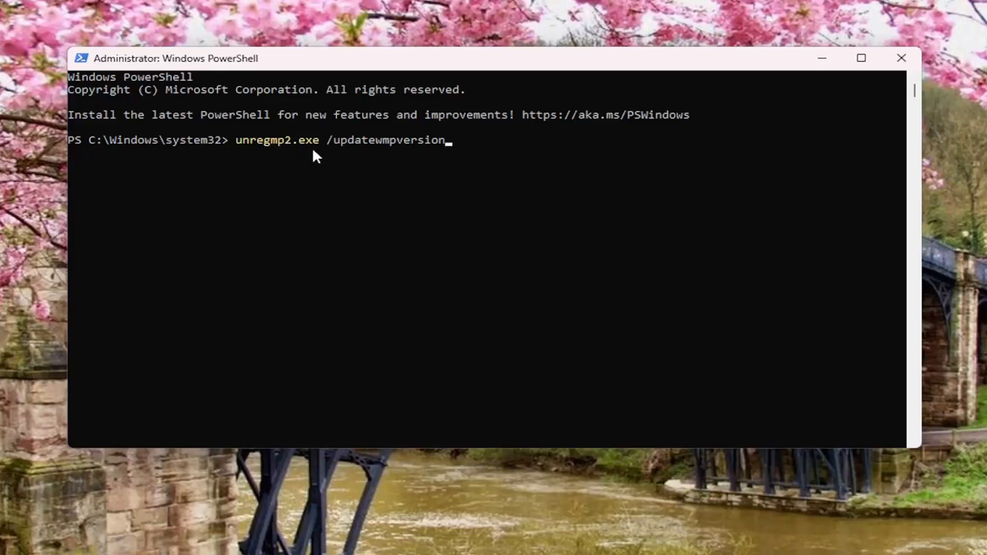
pyautogui.moveTo(296, 154)
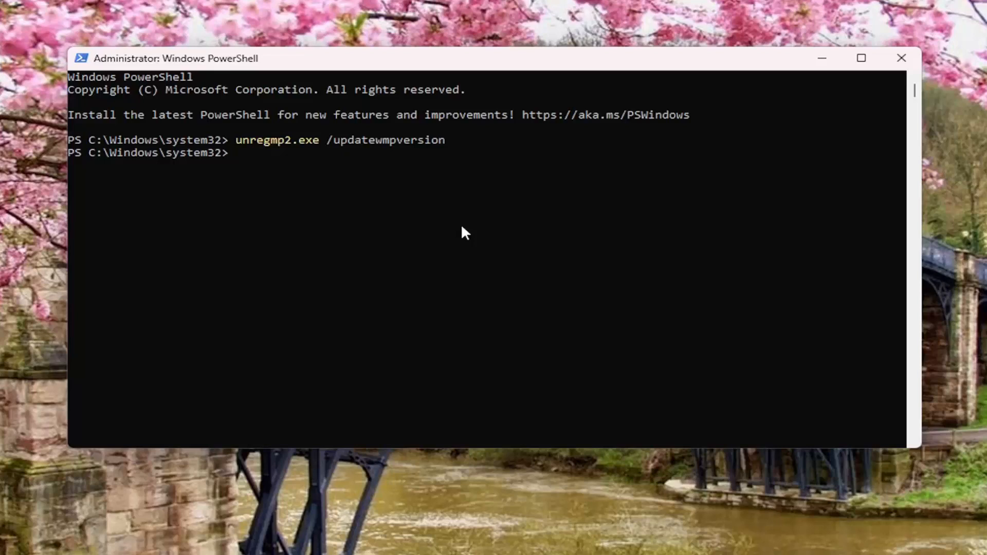
# Step: Run 'regsvr32 wmp.dll' in the administrator PowerShell console
pyautogui.write('reg')
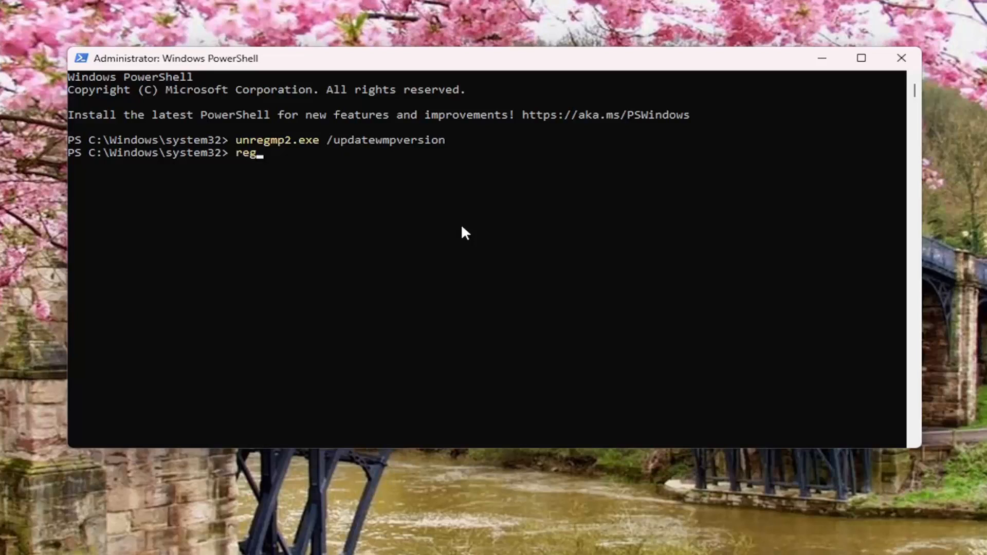
pyautogui.write('svr')
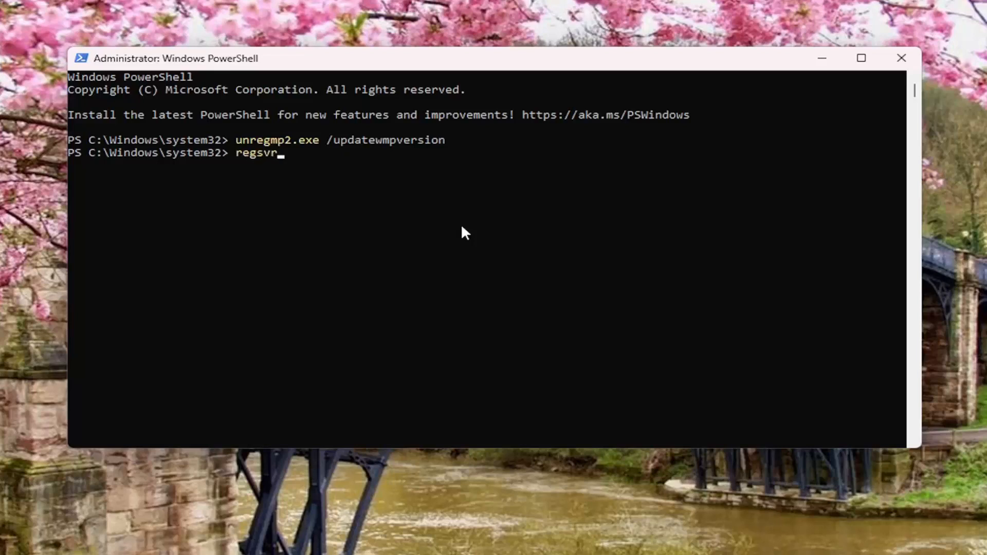
pyautogui.write('32')
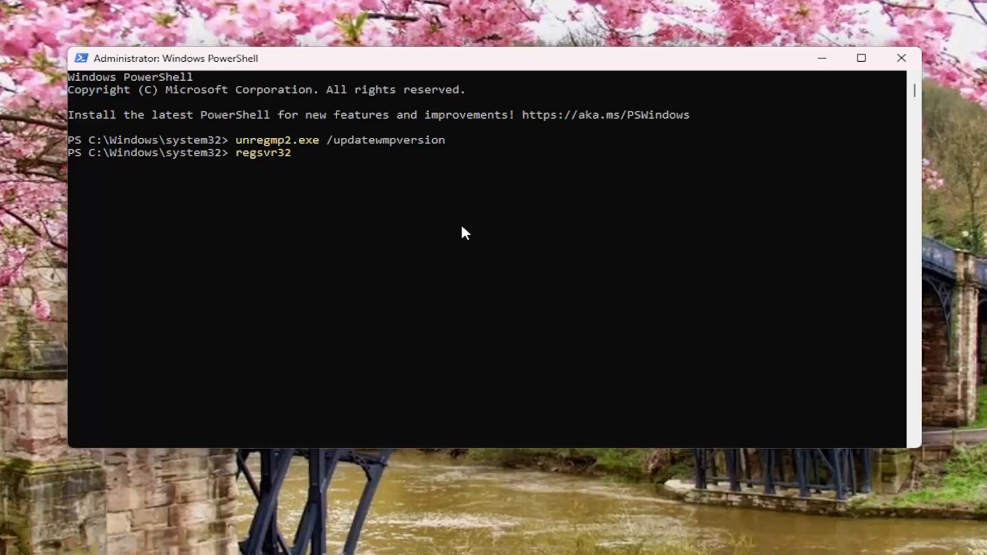
pyautogui.write('wmp.')
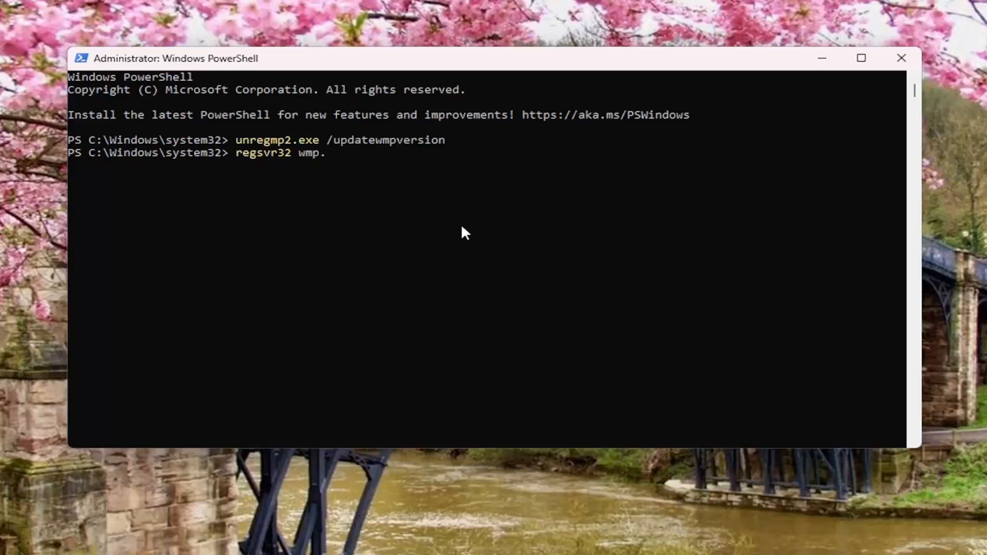
pyautogui.write('dll')
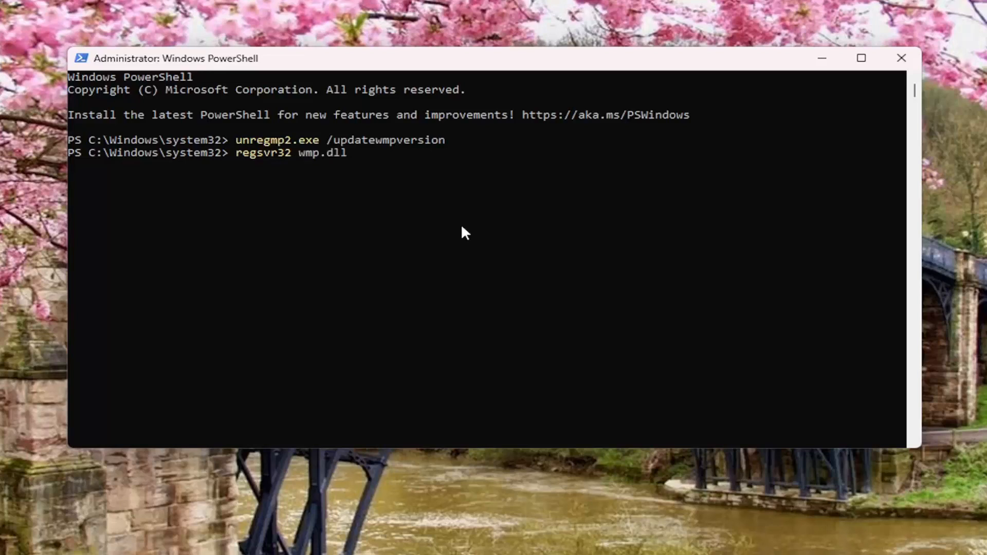
pyautogui.moveTo(290, 166)
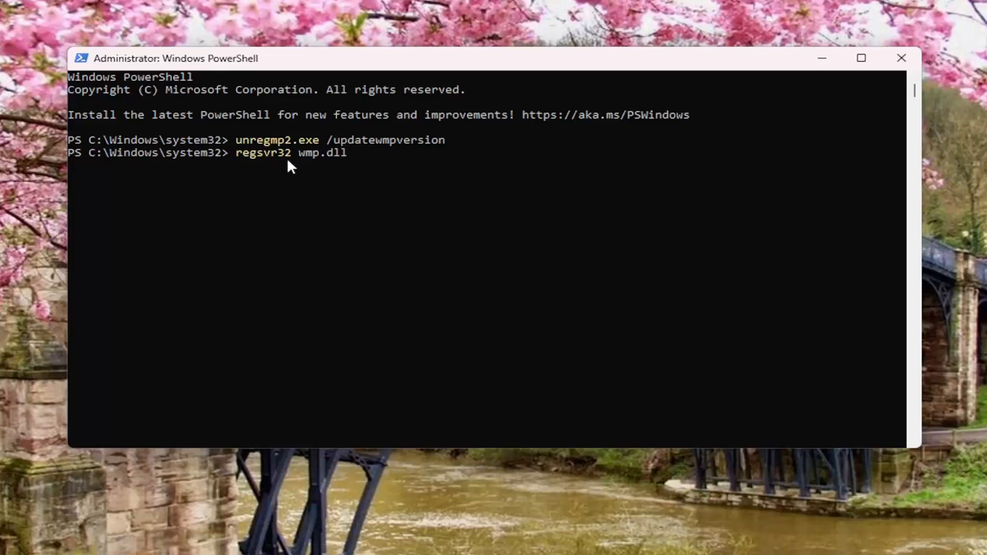
pyautogui.moveTo(317, 168)
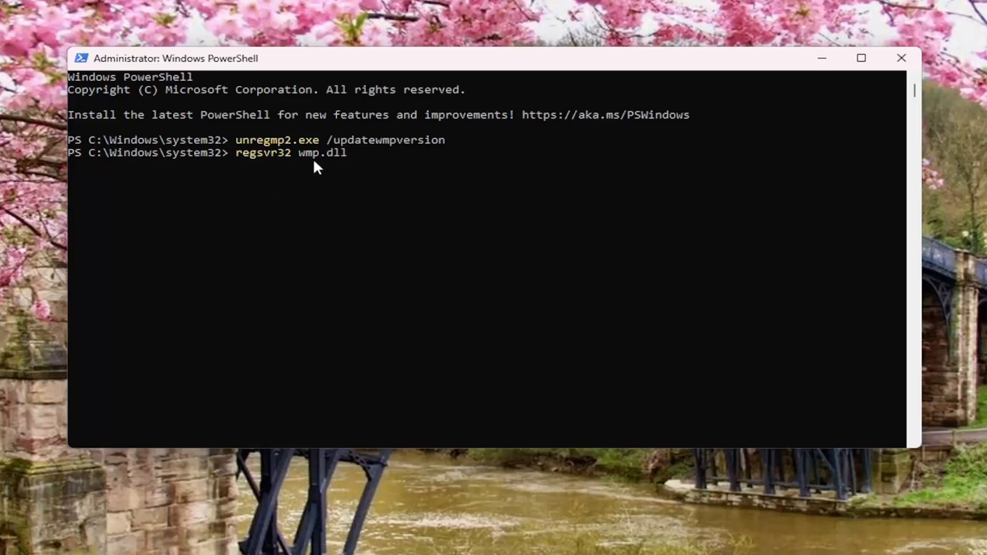
pyautogui.moveTo(331, 166)
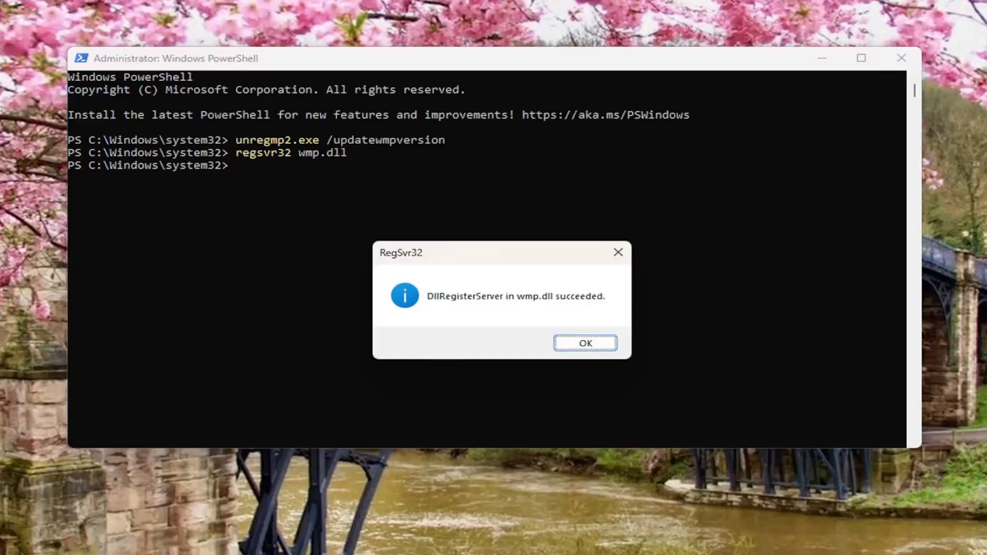
# Step: Dismiss the wmp.dll registration success message and close PowerShell
pyautogui.click(584, 342)
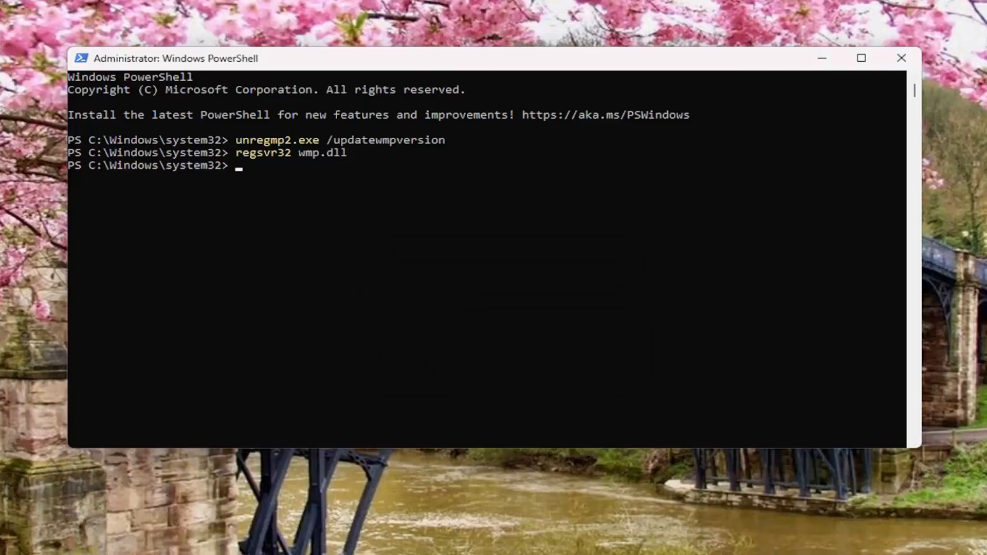
pyautogui.click(902, 58)
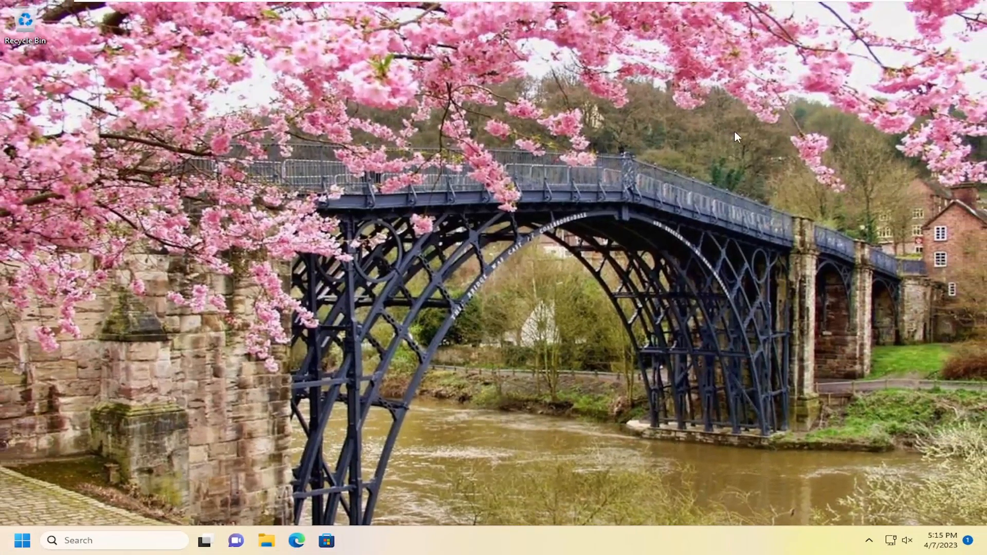
pyautogui.moveTo(303, 416)
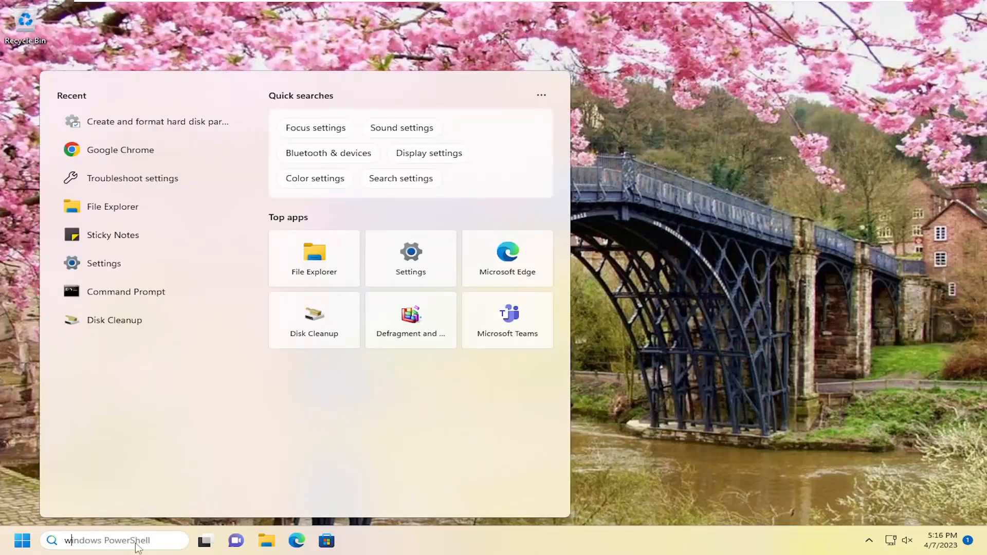
# Step: Search 'windows feature' and launch the 'Turn Windows features on or off' panel
pyautogui.write('windows features')
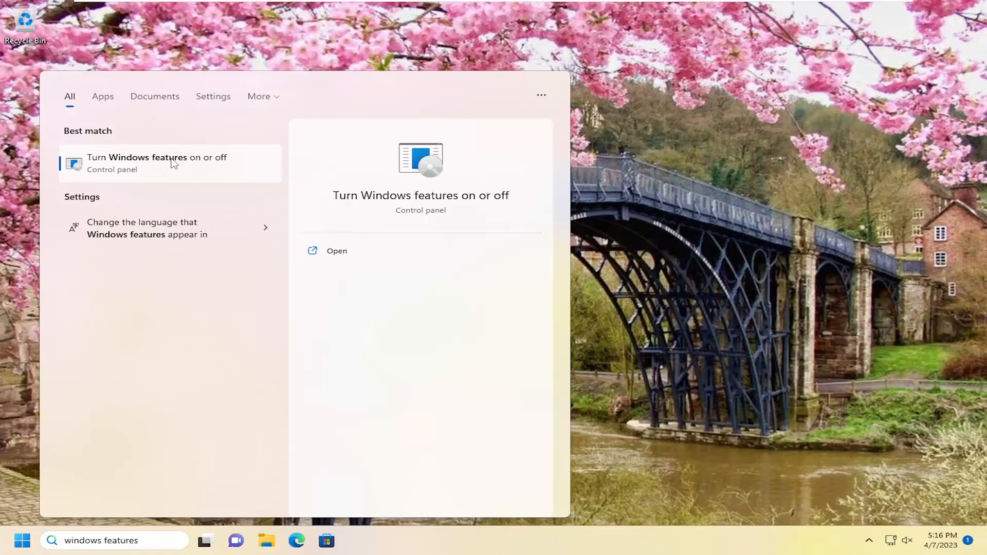
pyautogui.click(336, 250)
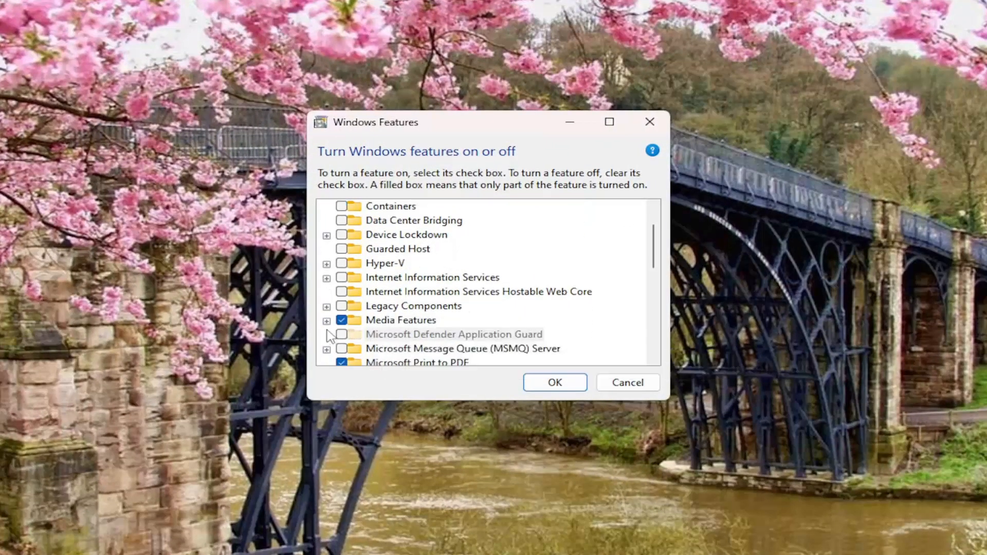
# Step: Uncheck Windows Media Player under Media Features, confirm the warning, and apply
pyautogui.click(326, 319)
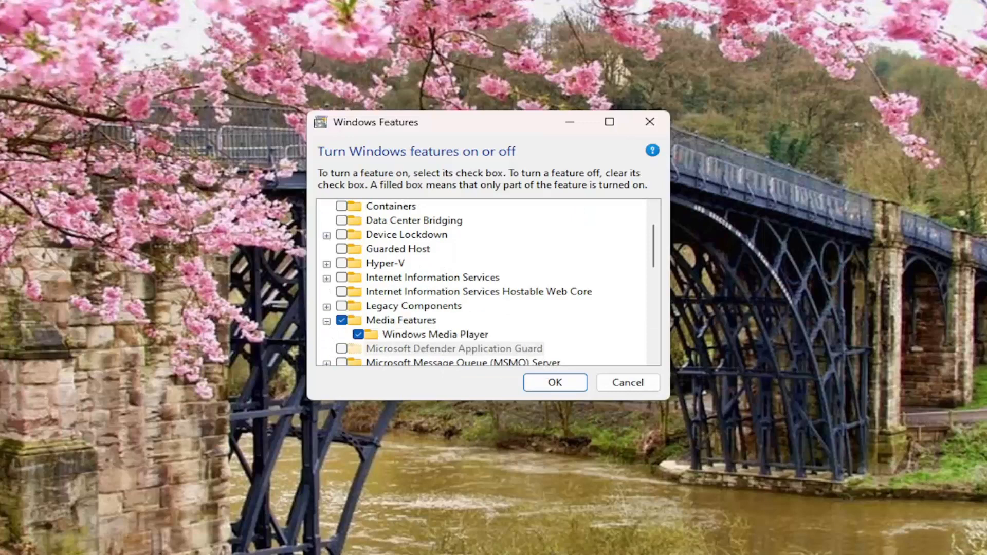
pyautogui.moveTo(371, 354)
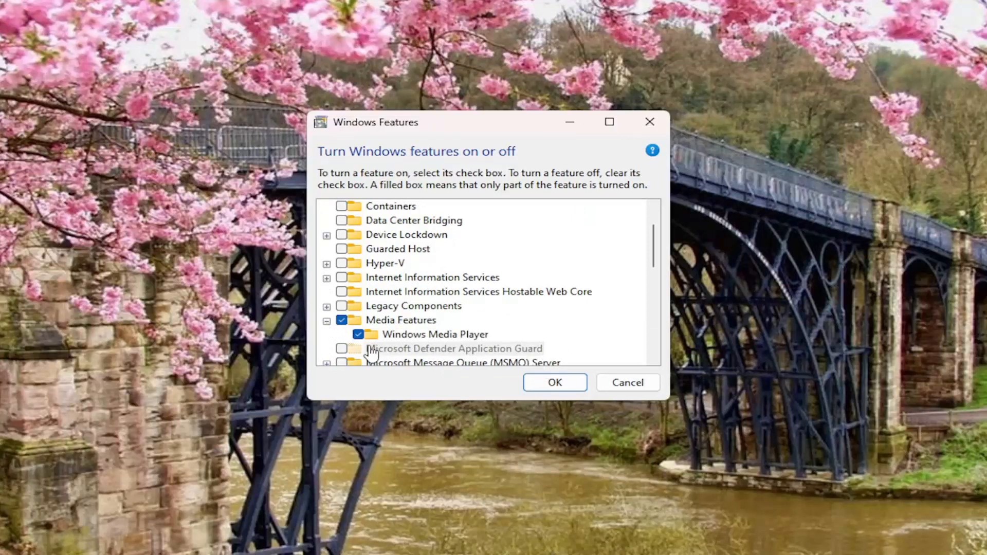
pyautogui.click(358, 333)
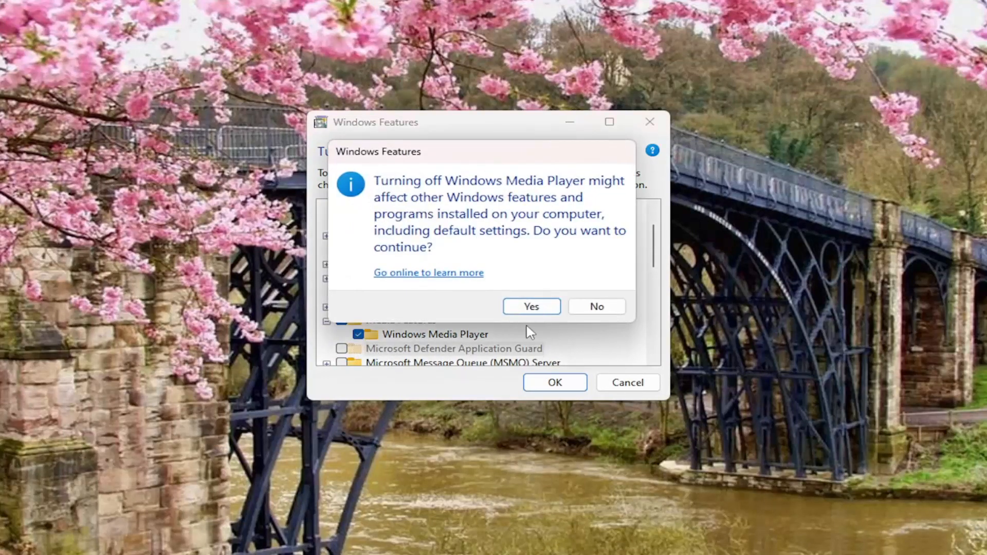
pyautogui.click(531, 307)
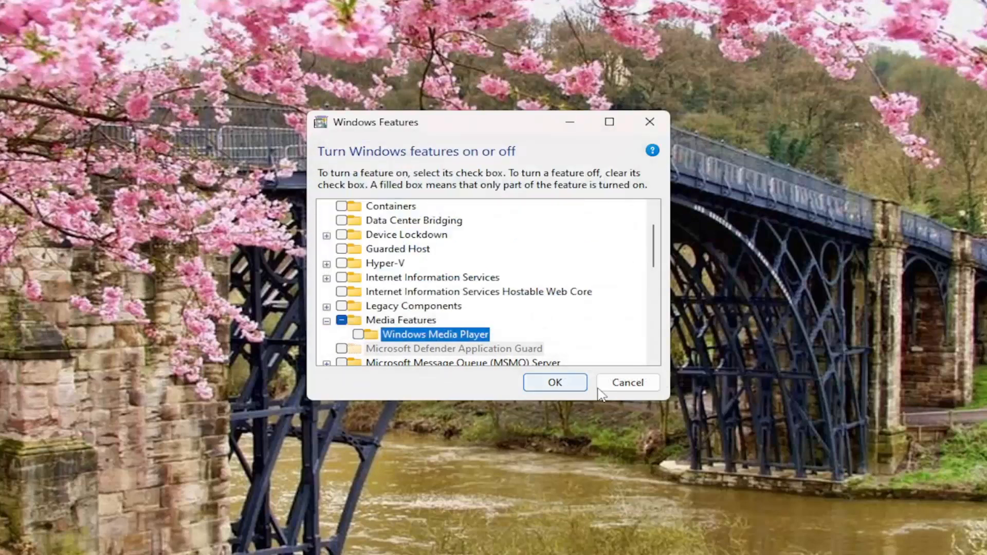
pyautogui.click(554, 382)
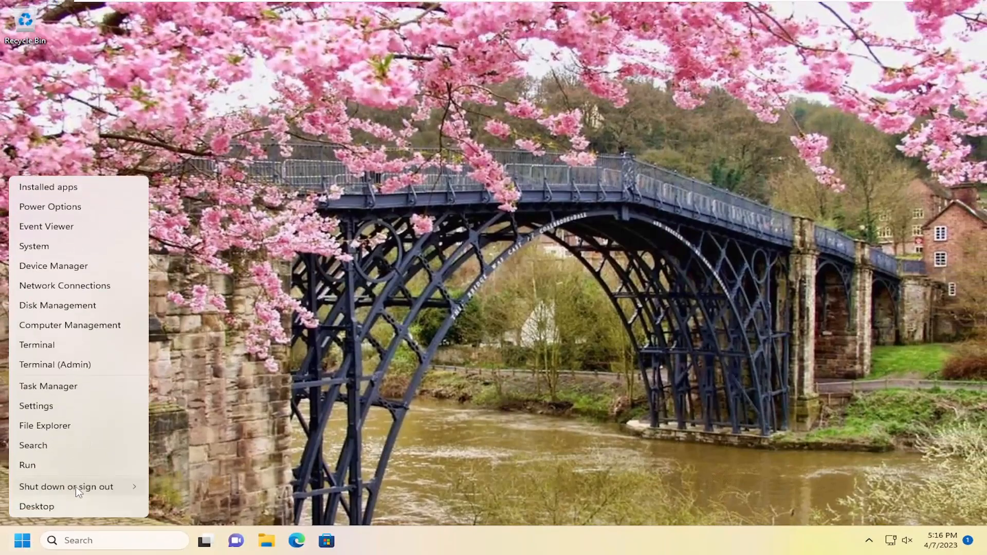
# Step: Bring up the Start menu's shut down and restart options
pyautogui.click(67, 487)
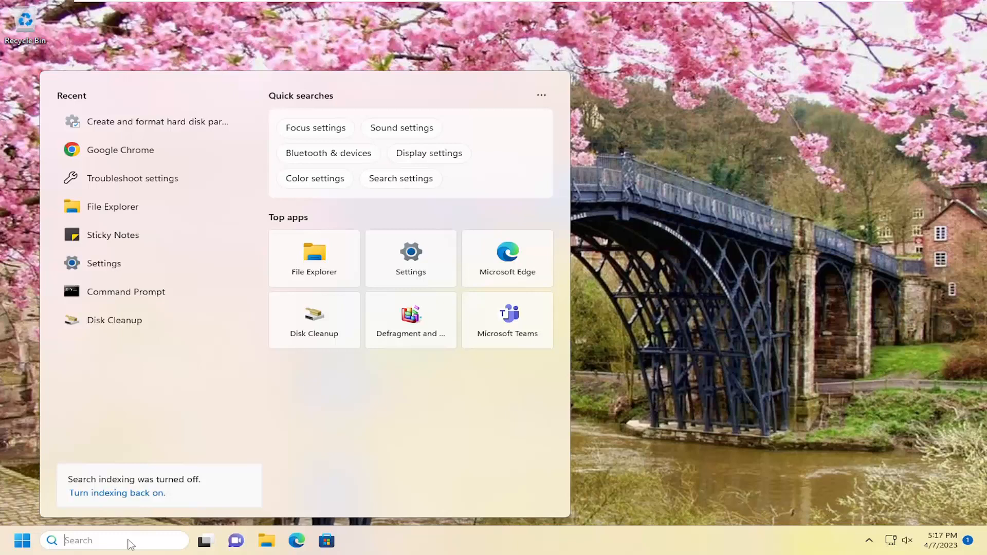
# Step: Search 'windows fea' and reopen the Windows Features dialog
pyautogui.write('windows fea')
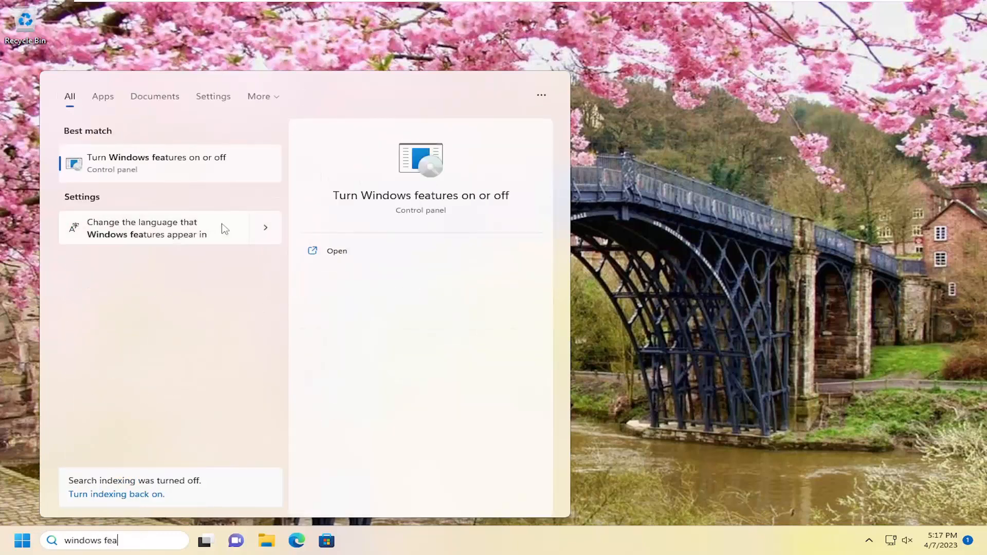
pyautogui.click(337, 250)
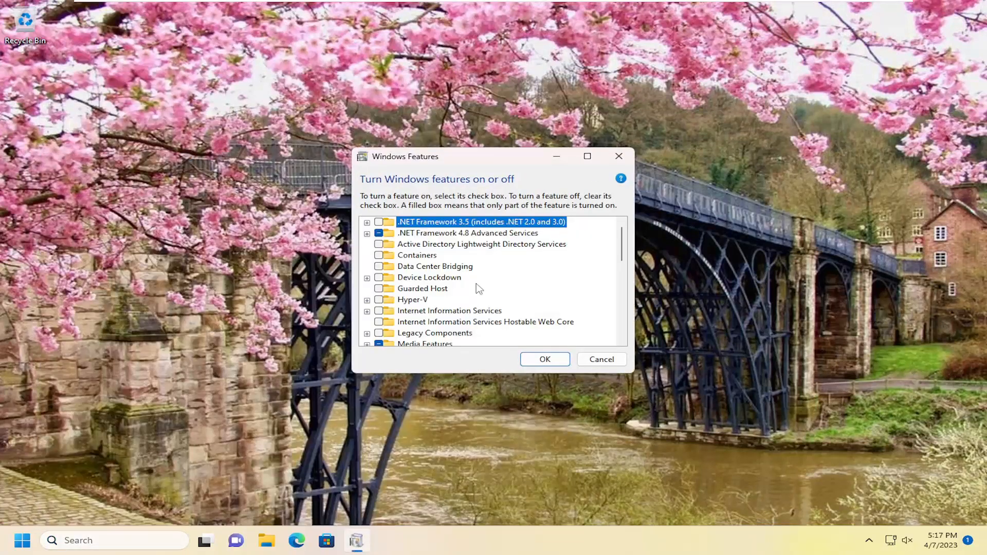